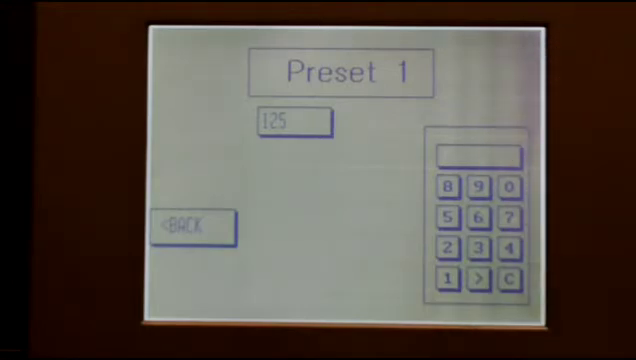
# Step: Enter 1 as the first digit of the new Preset 1 value on the keypad
pyautogui.click(449, 277)
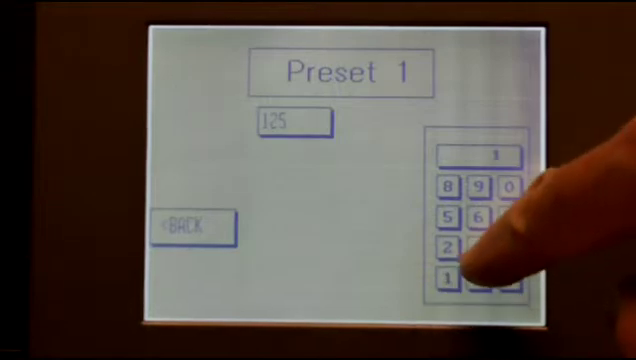